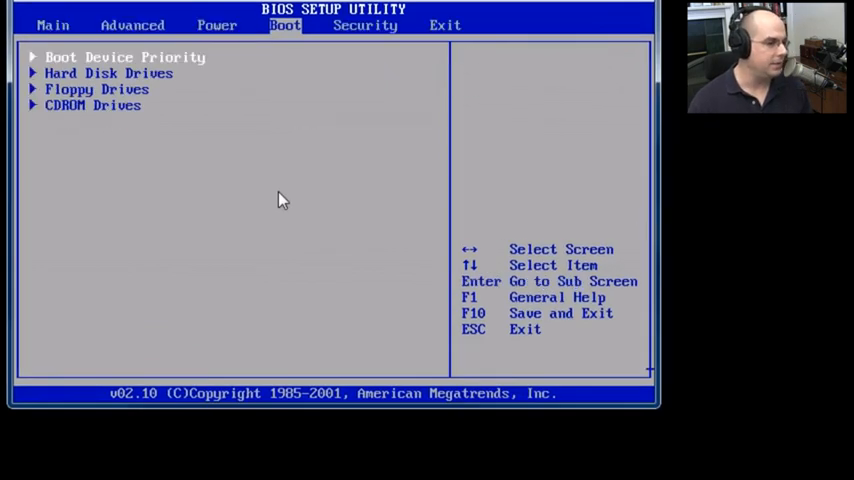
Step: Exit the BIOS Setup Utility discarding all changes
click(444, 24)
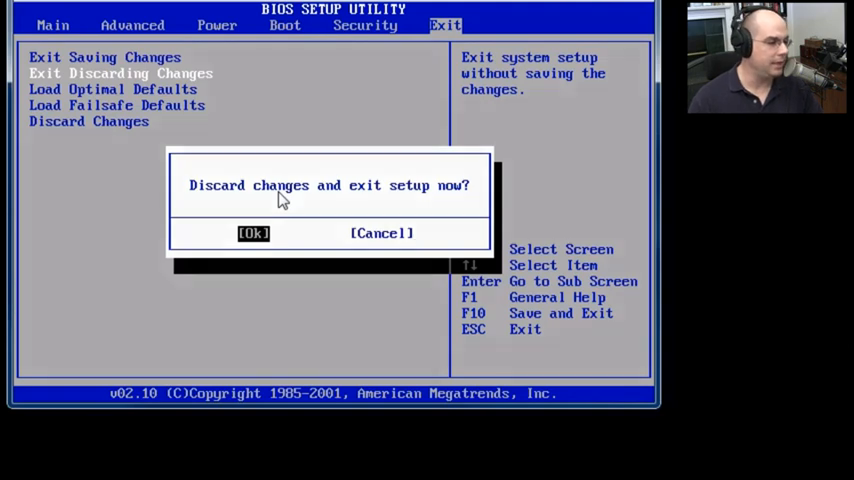
click(252, 232)
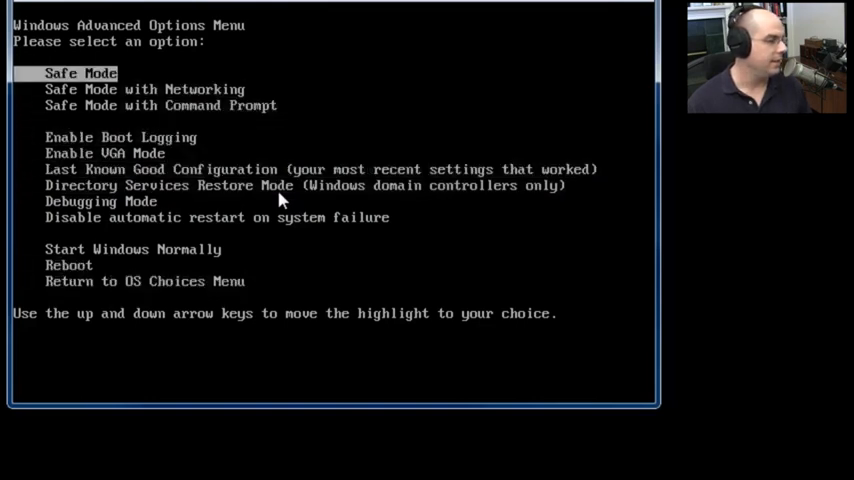
Step: Choose Safe Mode with Command Prompt and start Windows XP Professional in it
key(Down)
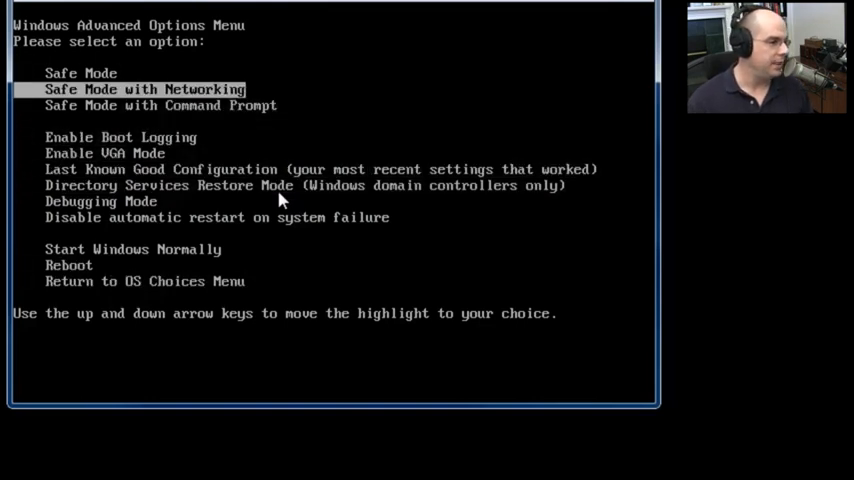
key(Down)
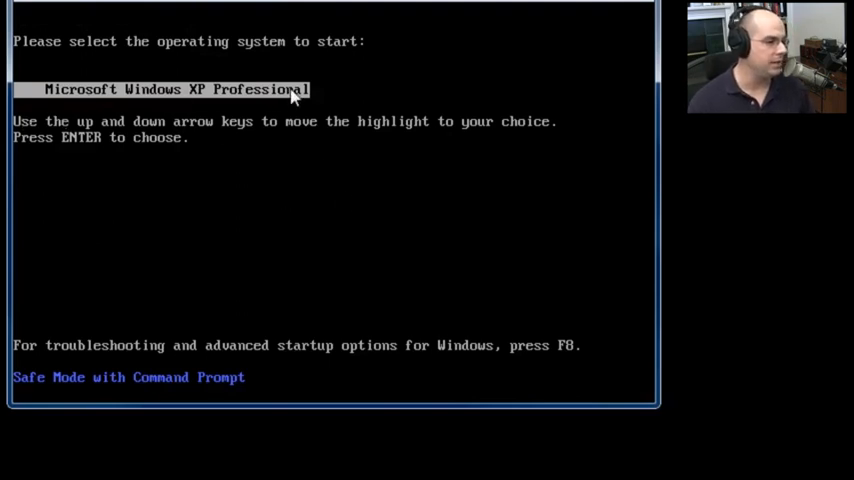
mouse_move(252, 180)
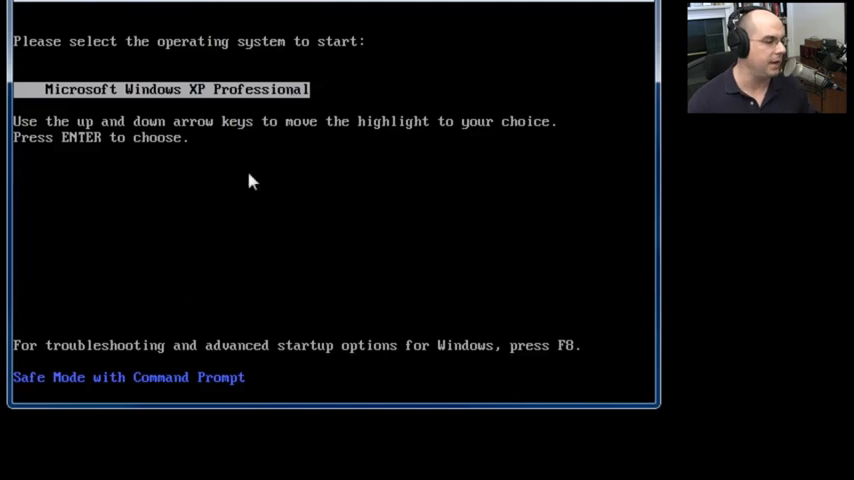
mouse_move(144, 392)
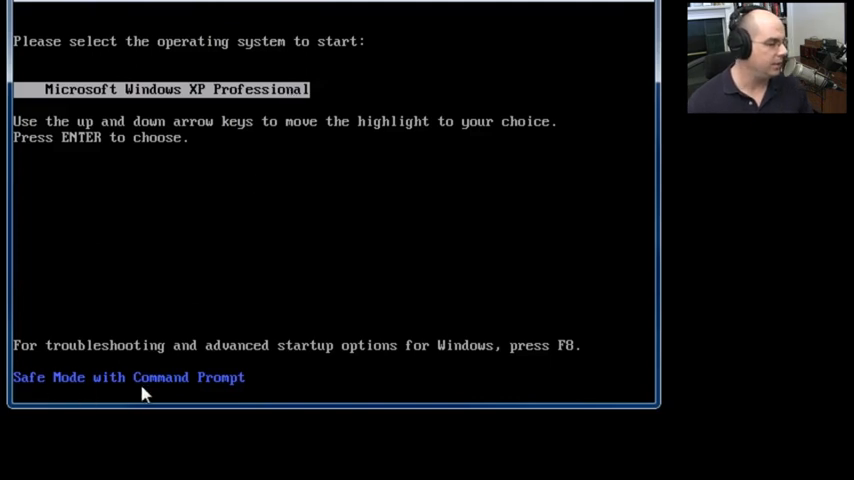
mouse_move(344, 216)
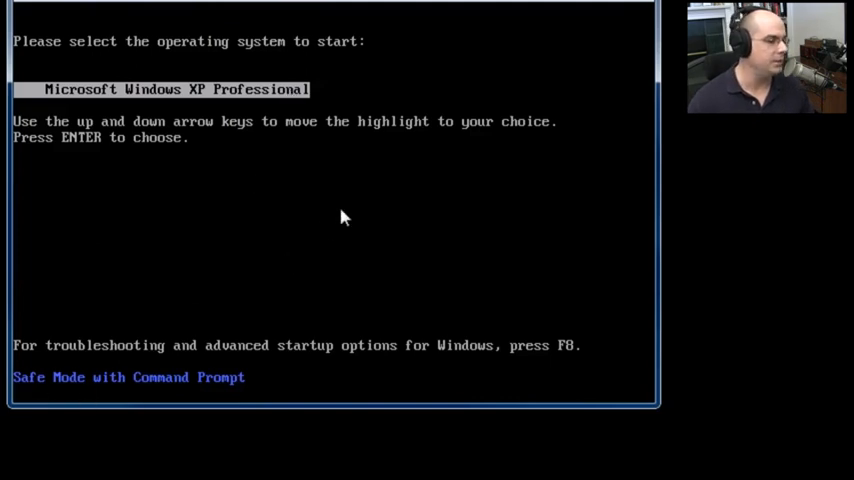
key(enter)
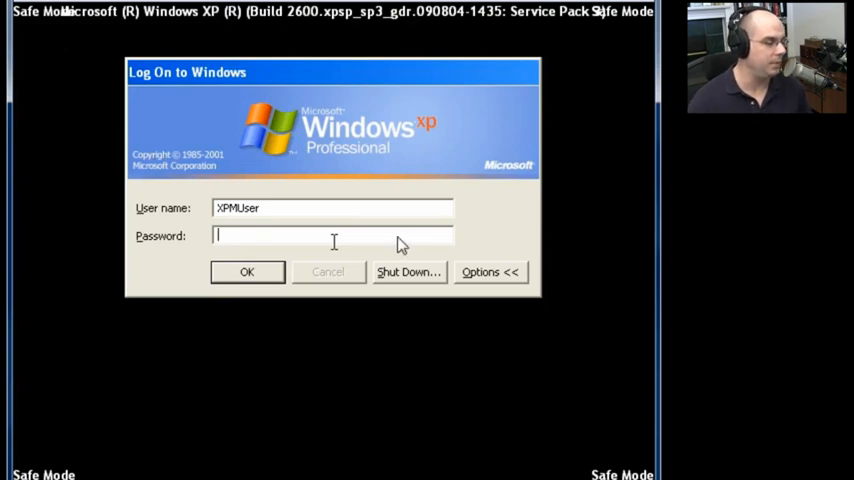
Step: Submit the Safe Mode logon for the XPMUser account
click(248, 272)
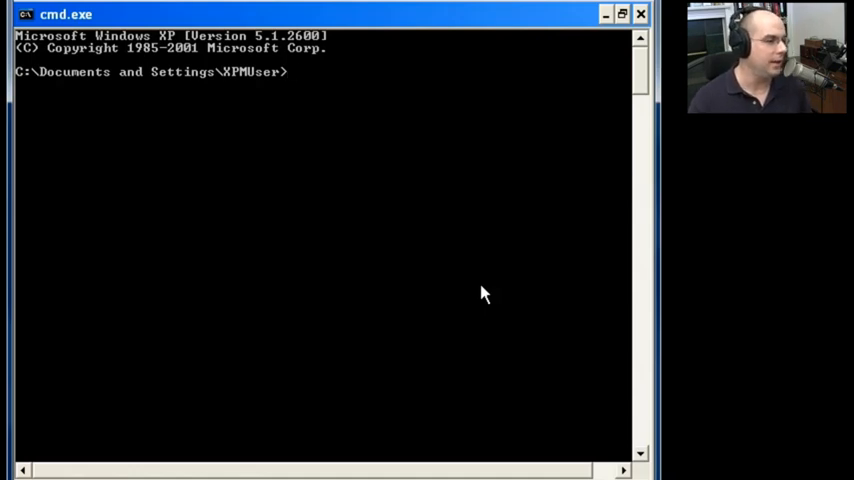
Step: List the Documents and Settings folder contents with the dir command
text(dir)
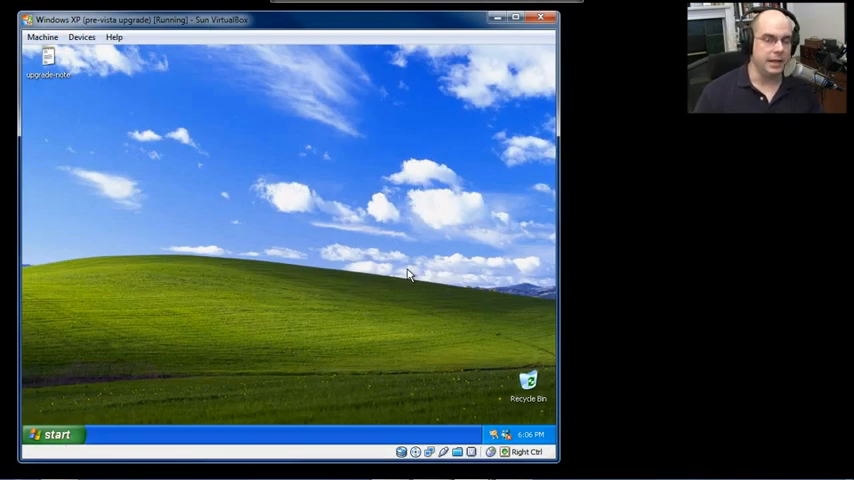
Step: Launch the Backup utility from All Programs and switch it to Advanced Mode
click(52, 432)
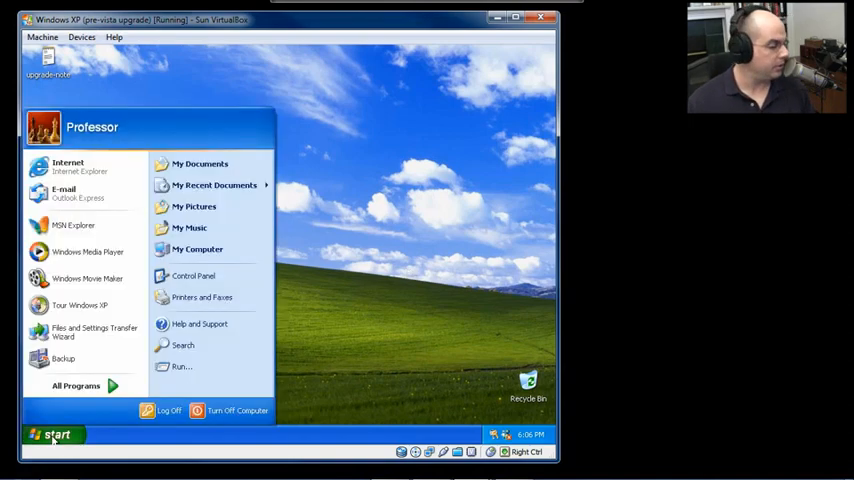
click(76, 384)
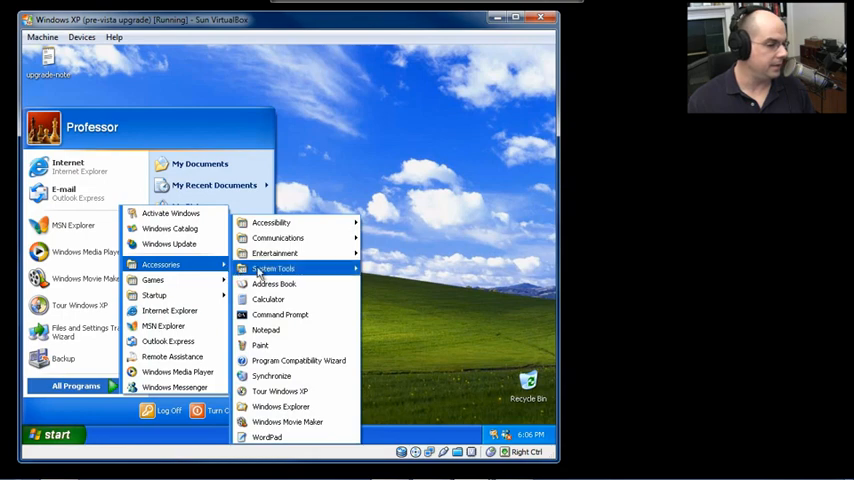
mouse_move(272, 268)
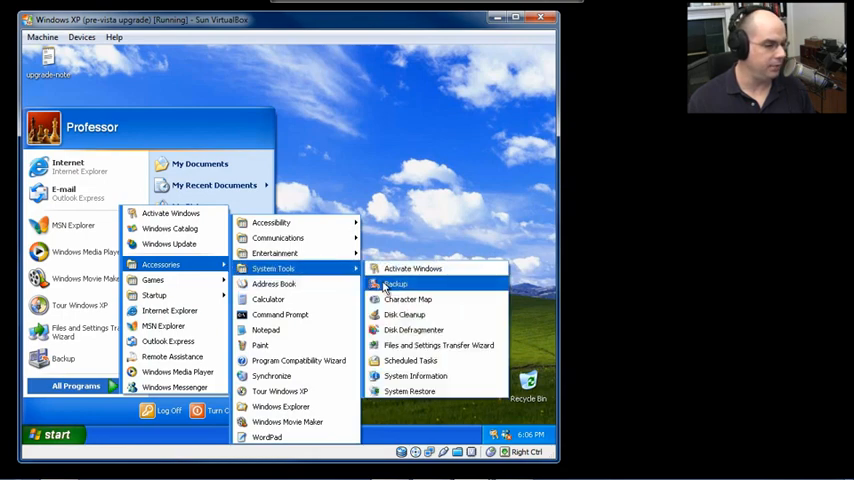
click(396, 284)
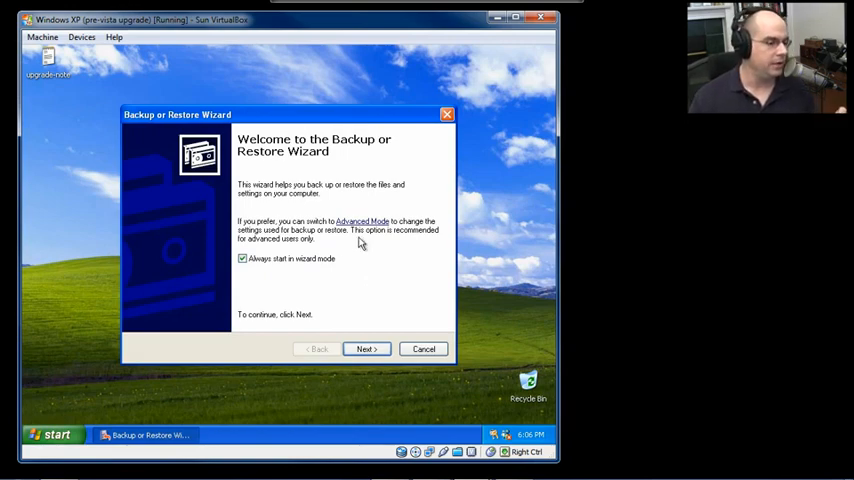
click(362, 220)
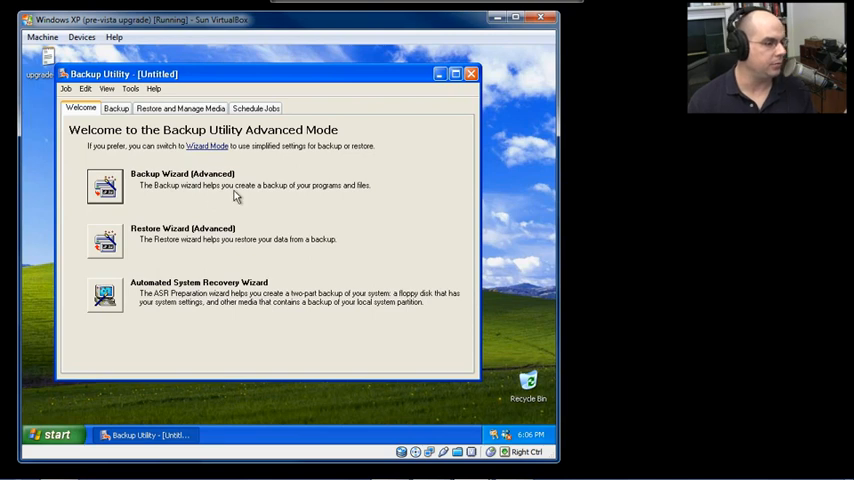
mouse_move(166, 290)
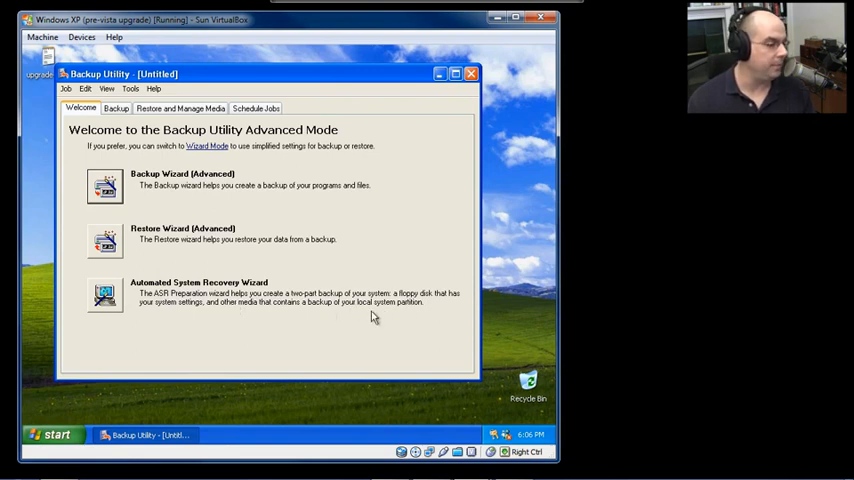
mouse_move(376, 316)
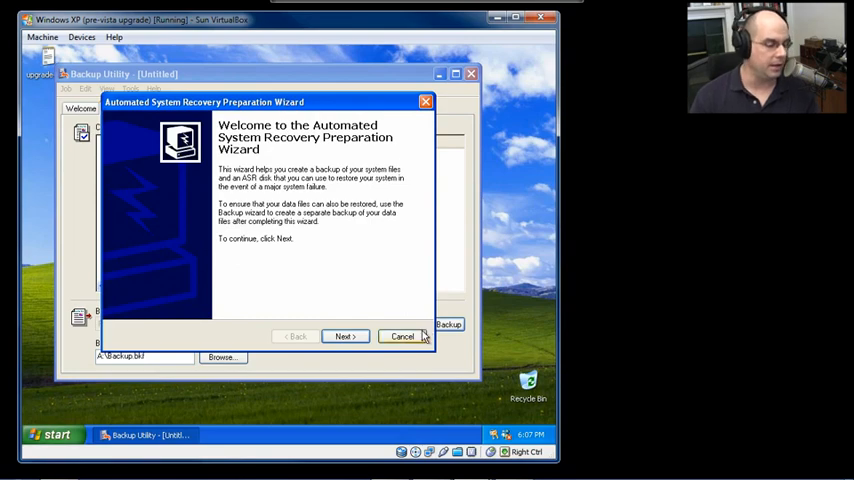
Step: Cancel the Automated System Recovery Preparation Wizard
click(402, 336)
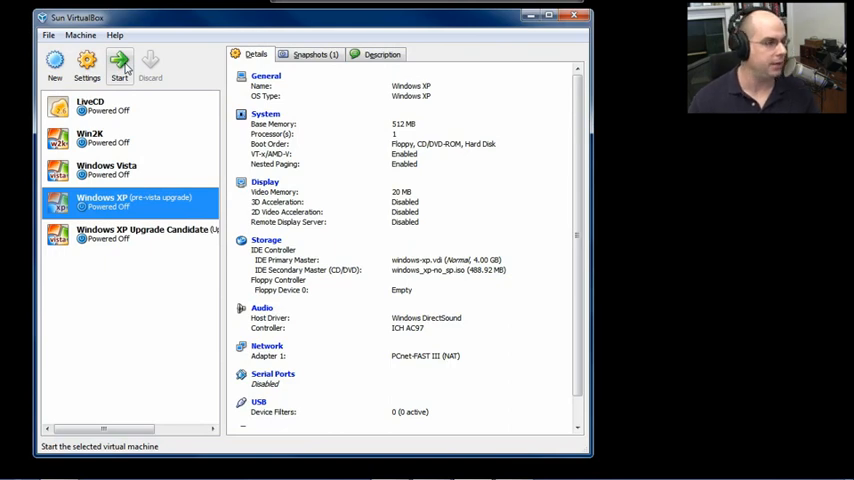
Step: Start the XP pre-Vista upgrade VM and trigger the F2 ASR prompt during Setup
click(118, 64)
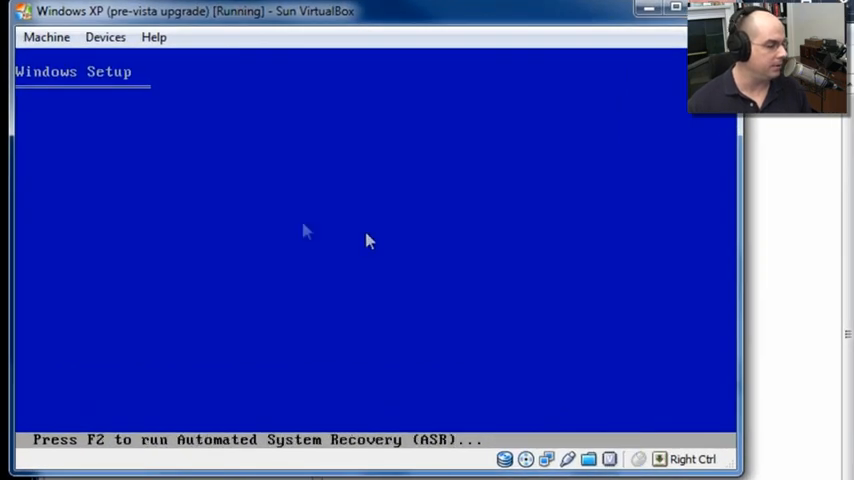
key(f2)
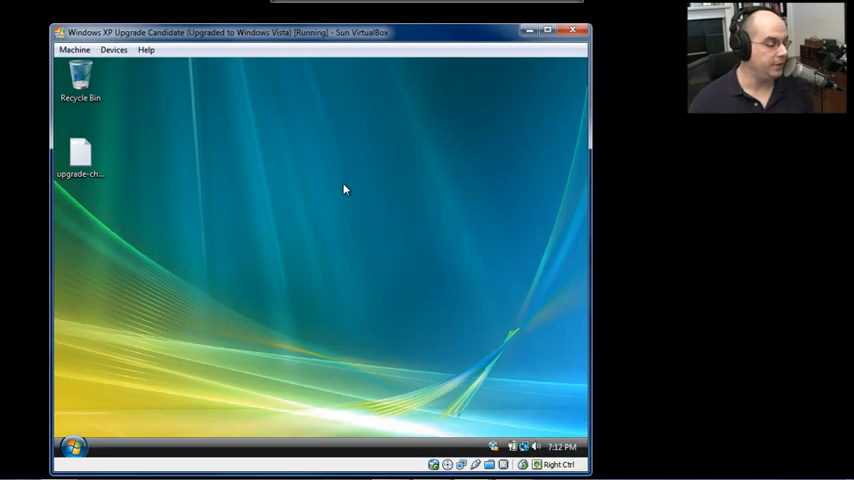
Step: Launch the Backup and Restore Center from the Maintenance program group
click(74, 446)
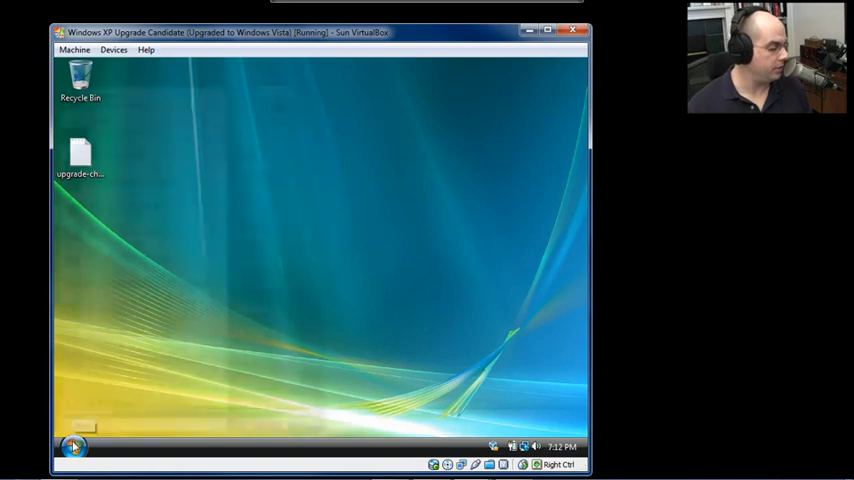
click(72, 446)
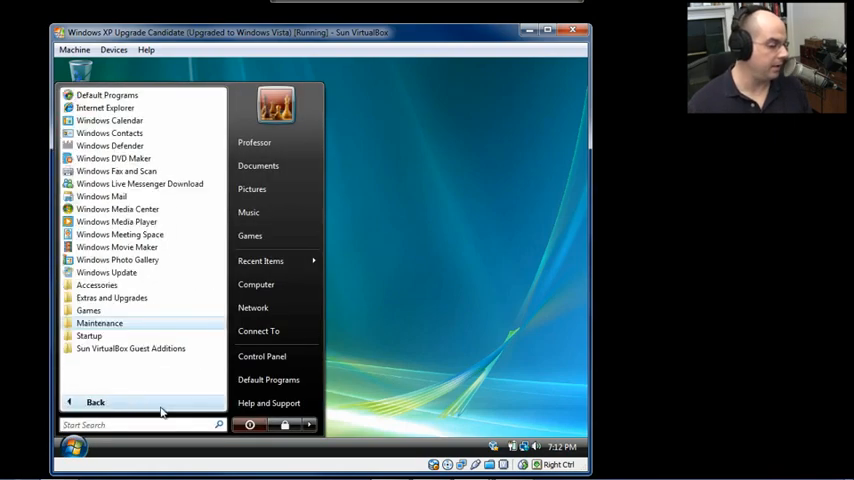
click(100, 322)
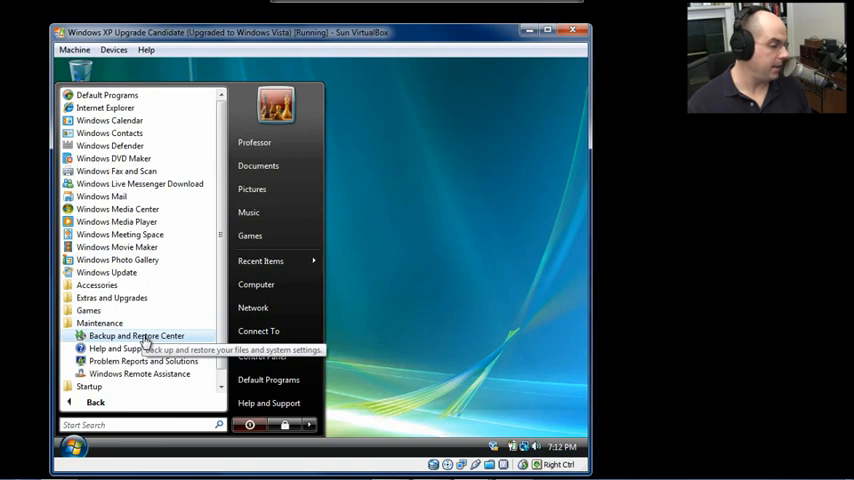
click(136, 336)
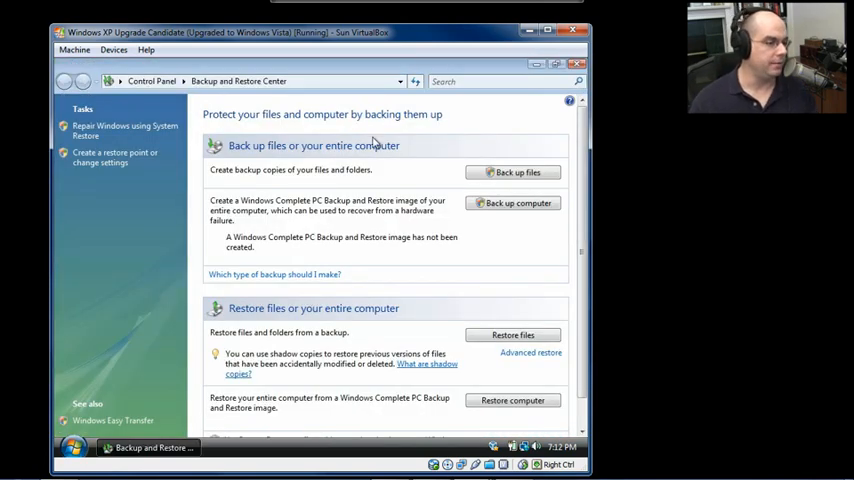
mouse_move(380, 318)
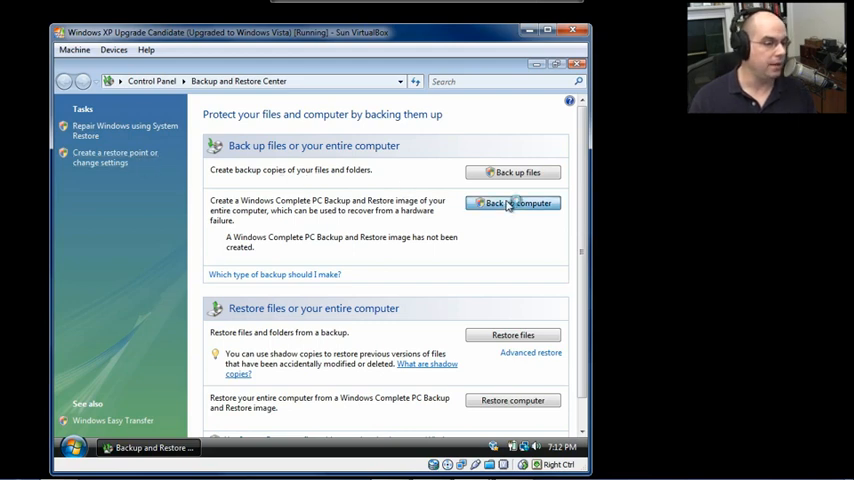
Step: Begin a Complete PC Backup, acknowledge the no-drives warning and look for a hard disk target
click(512, 204)
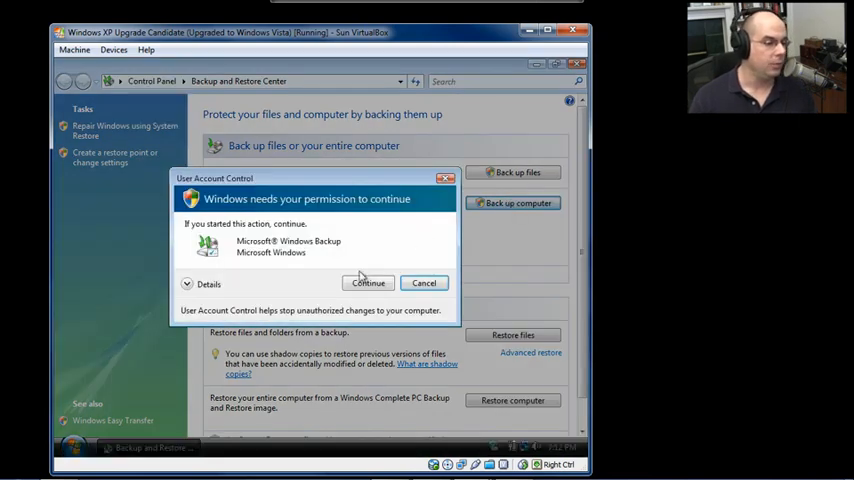
click(368, 284)
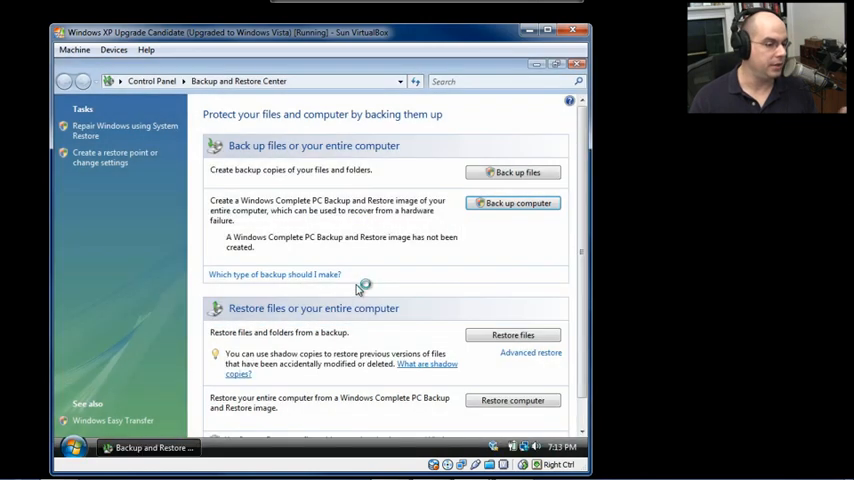
click(512, 204)
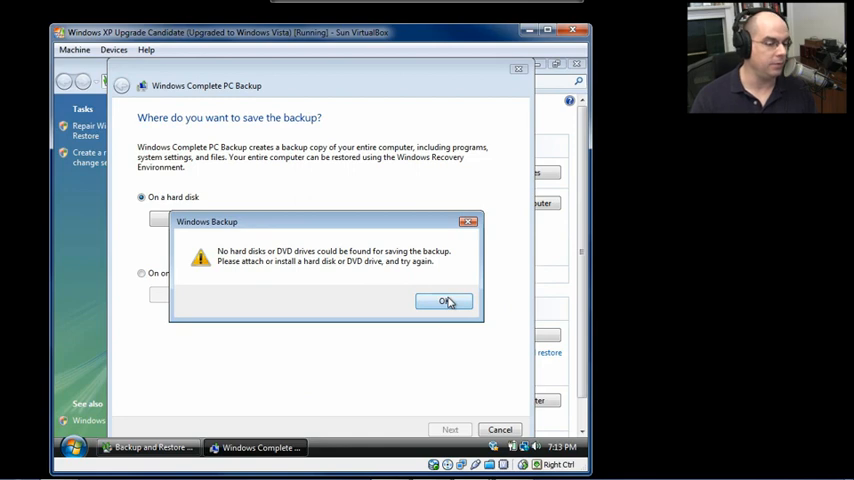
click(444, 302)
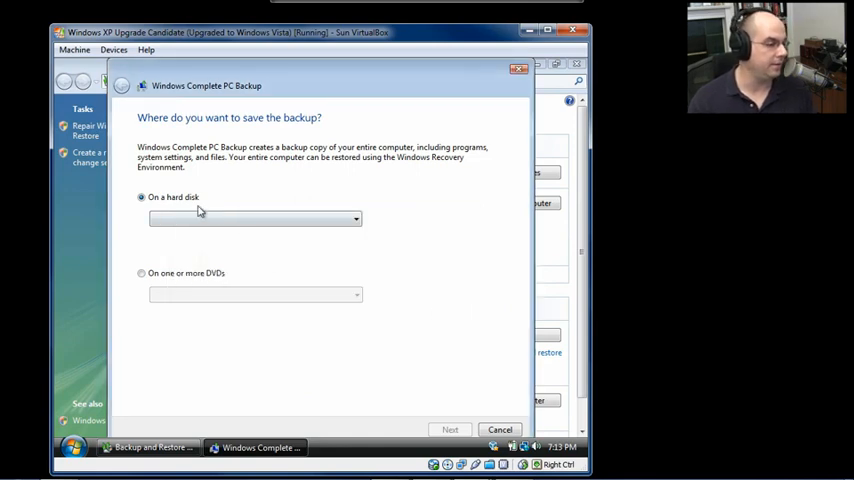
click(256, 220)
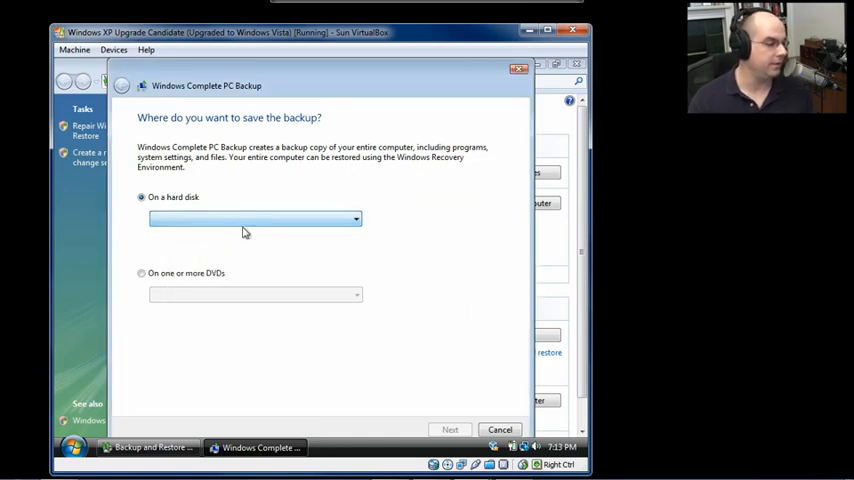